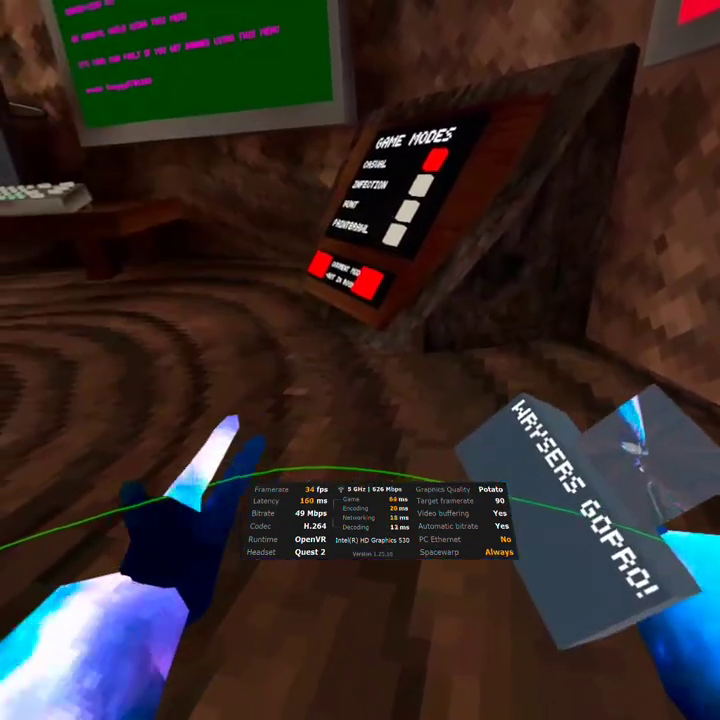
pyautogui.moveTo(360, 360)
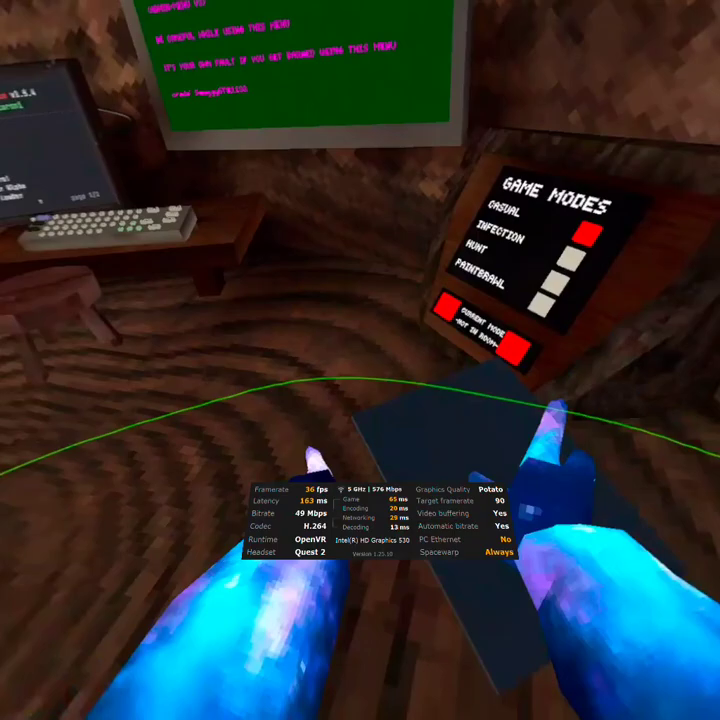
pyautogui.moveTo(360, 360)
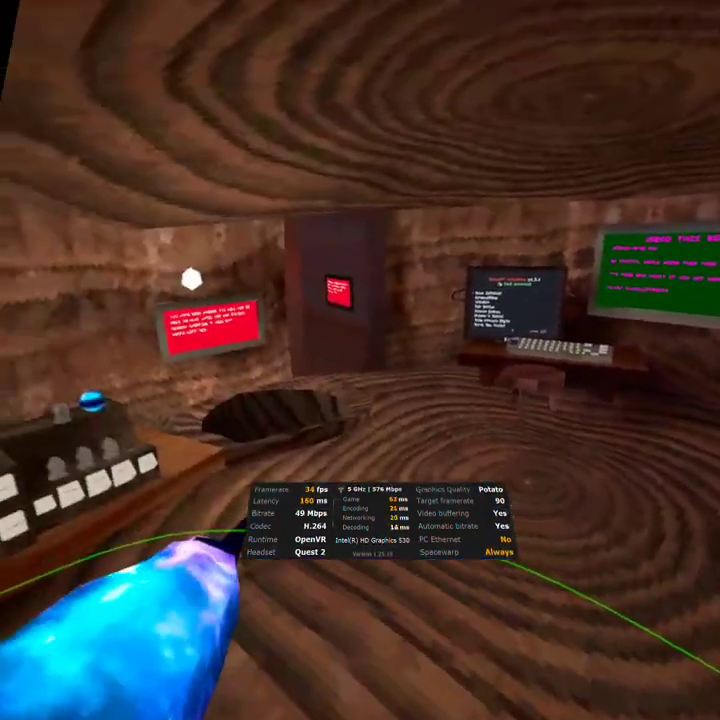
pyautogui.moveTo(360, 360)
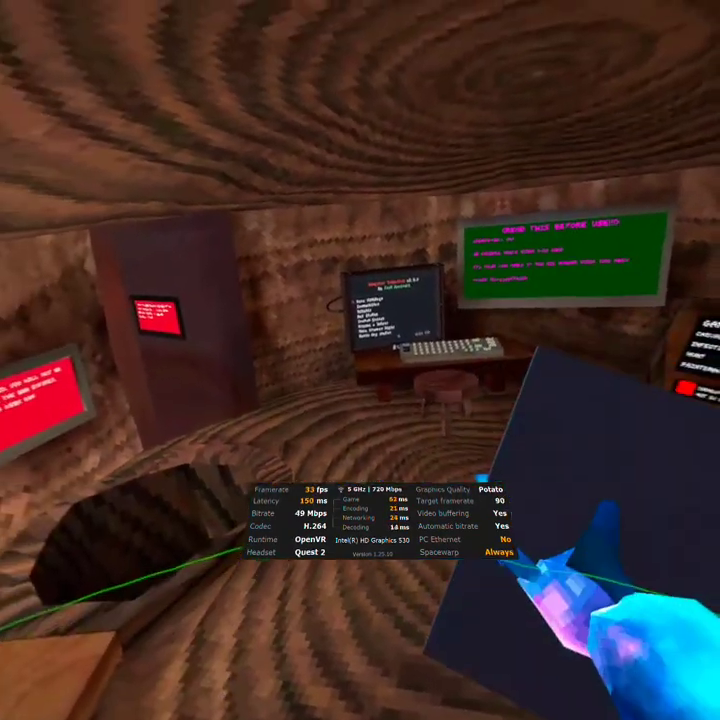
pyautogui.moveTo(360, 360)
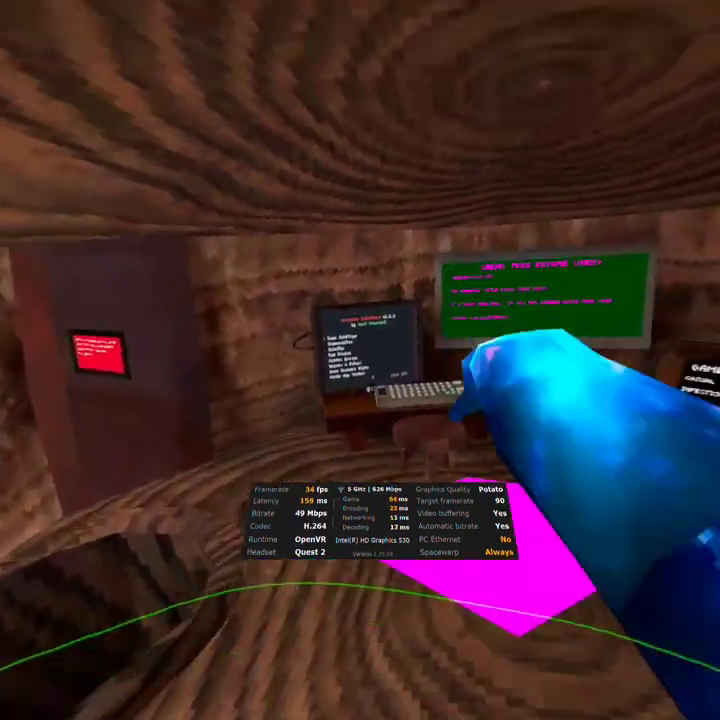
pyautogui.moveTo(360, 360)
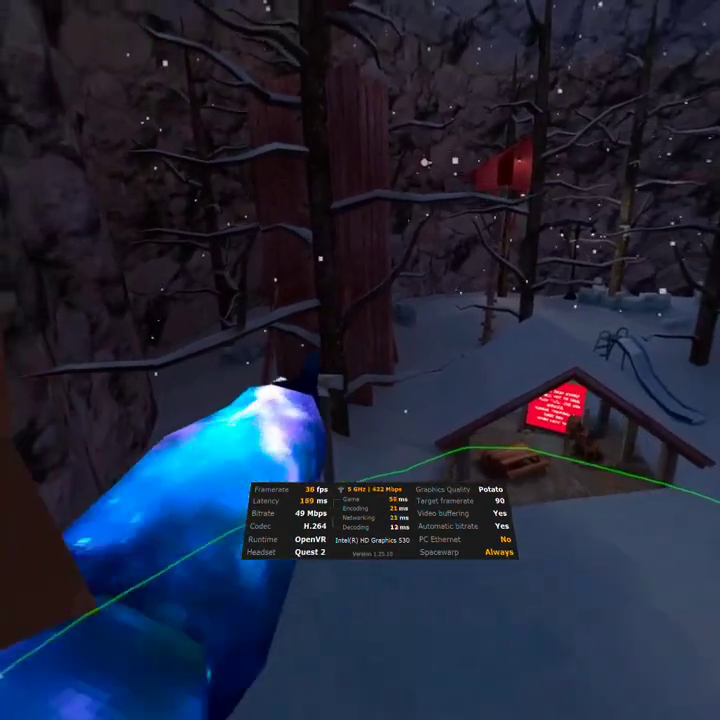
pyautogui.moveTo(360, 360)
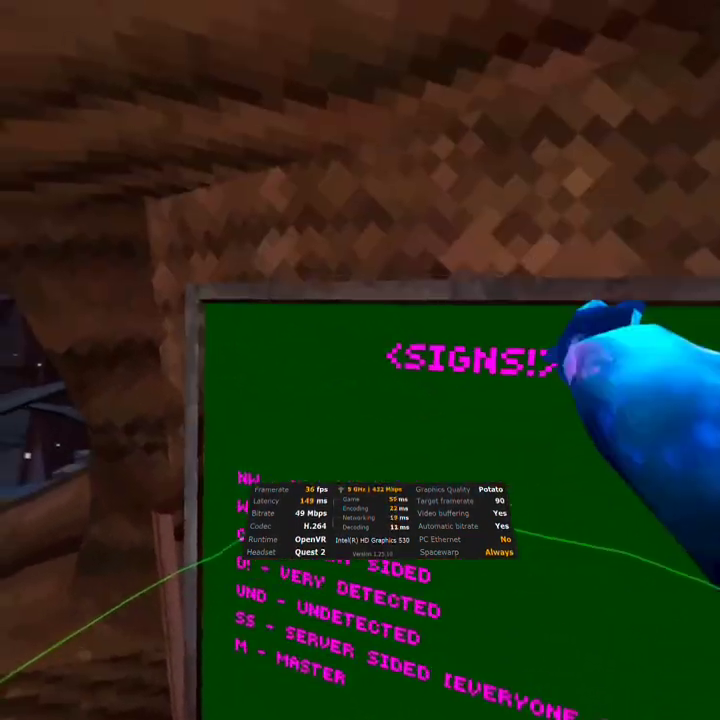
pyautogui.moveTo(360, 360)
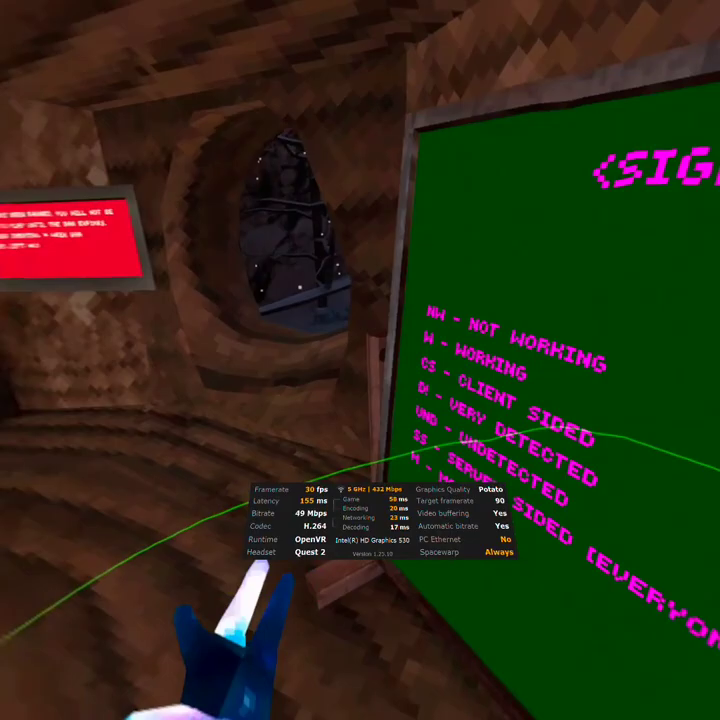
pyautogui.moveTo(360, 360)
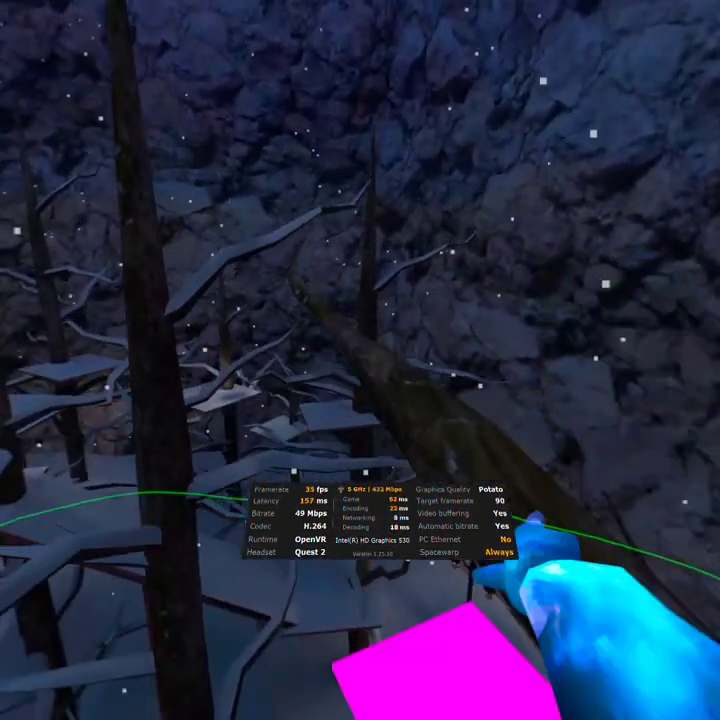
pyautogui.moveTo(360, 360)
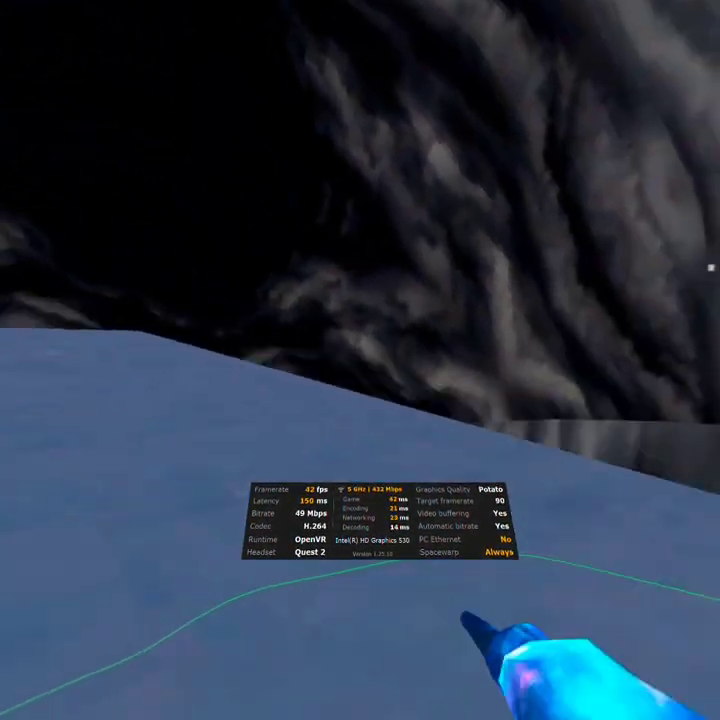
pyautogui.moveTo(360, 360)
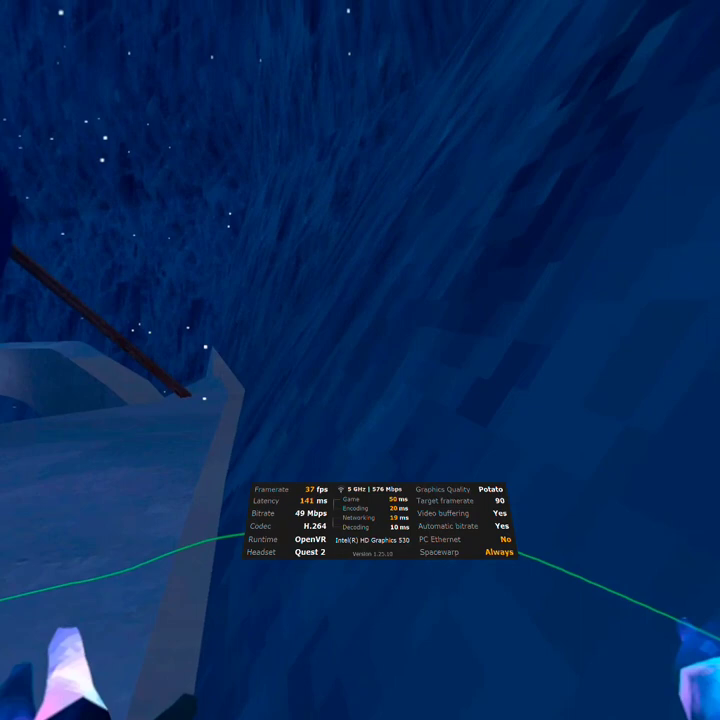
pyautogui.moveTo(360, 360)
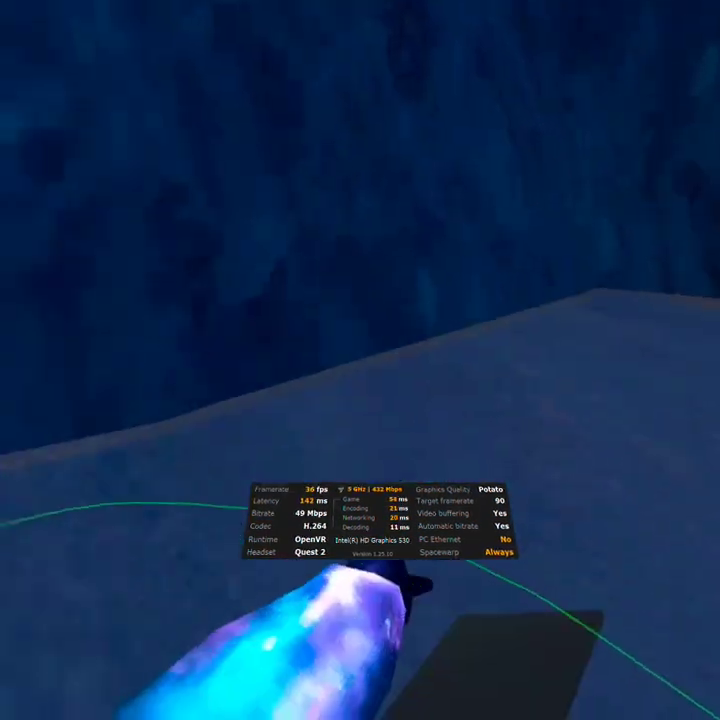
pyautogui.moveTo(360, 360)
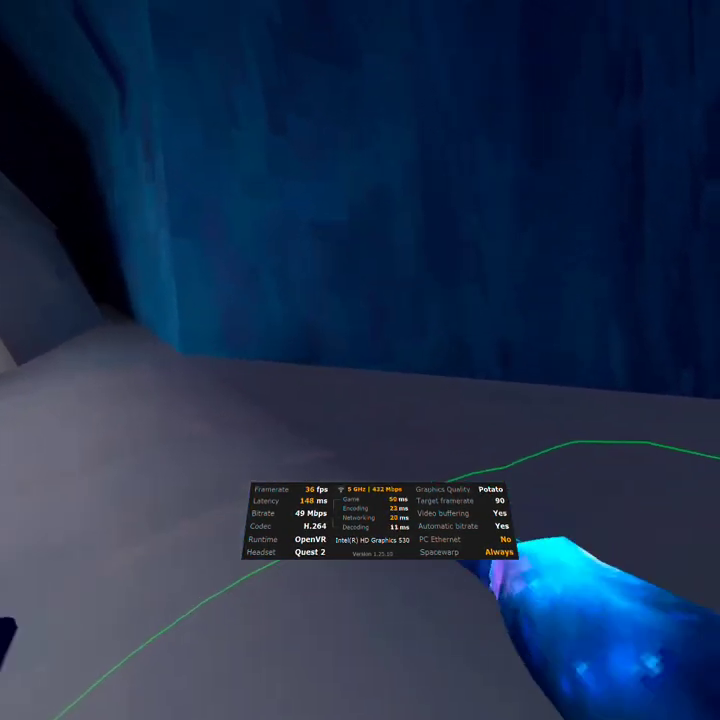
pyautogui.moveTo(360, 360)
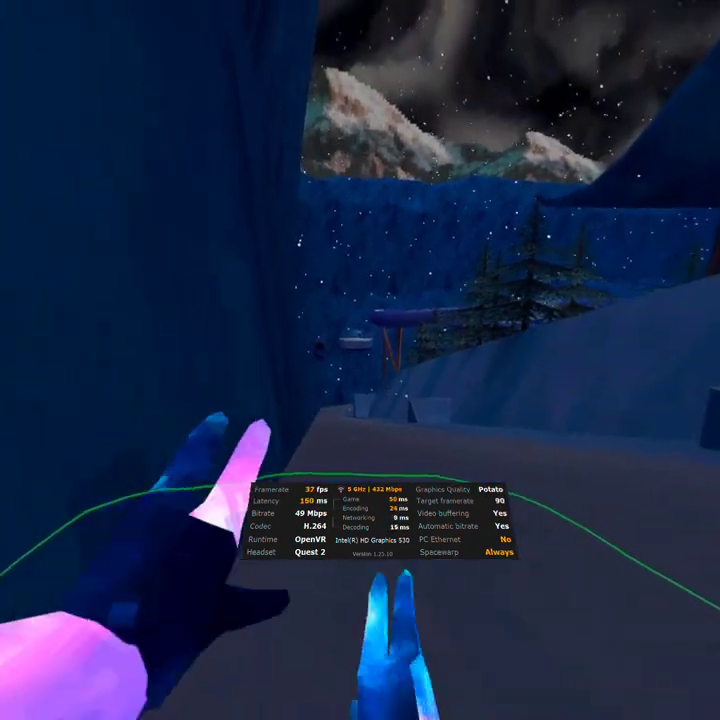
pyautogui.moveTo(360, 360)
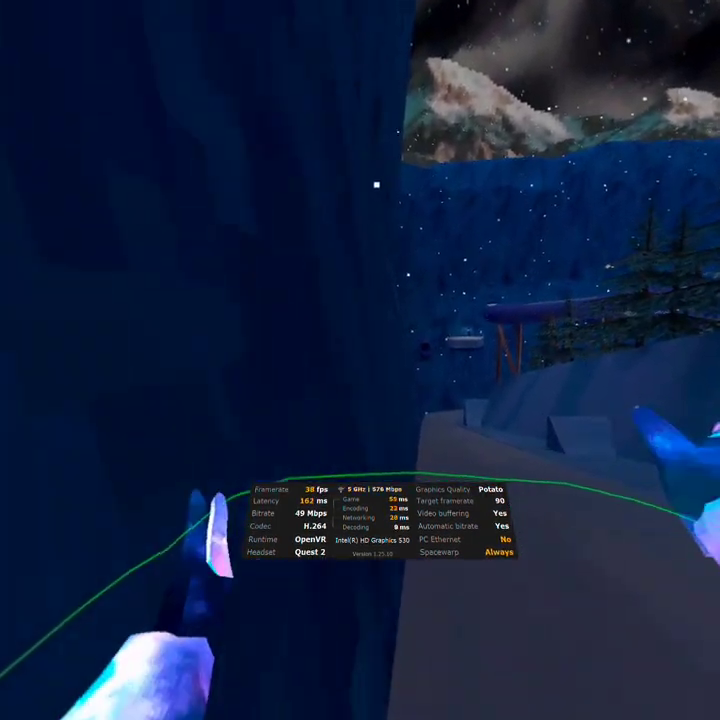
pyautogui.moveTo(360, 360)
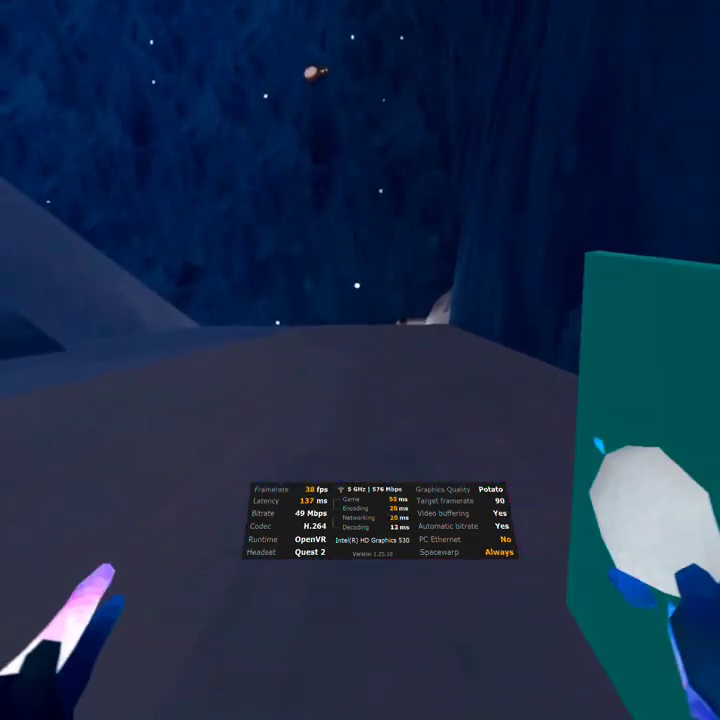
pyautogui.moveTo(360, 360)
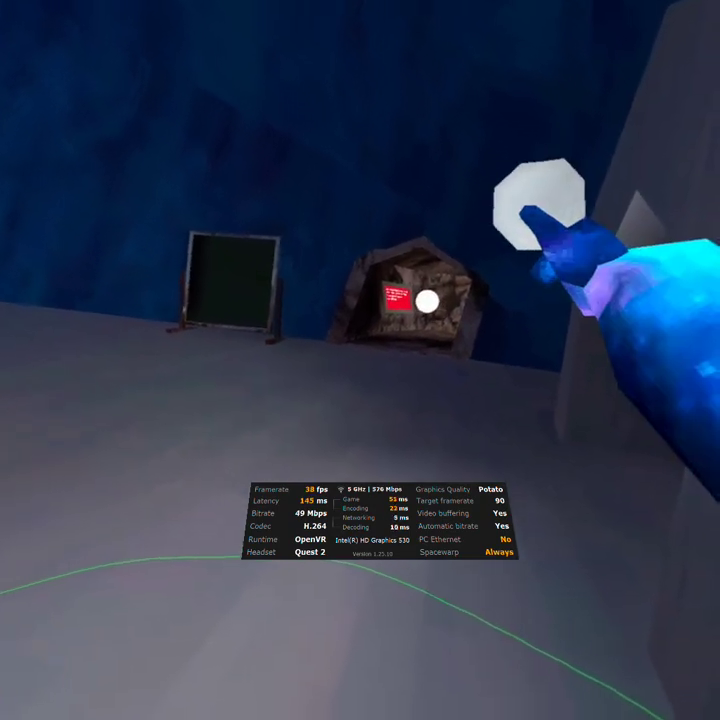
pyautogui.moveTo(360, 360)
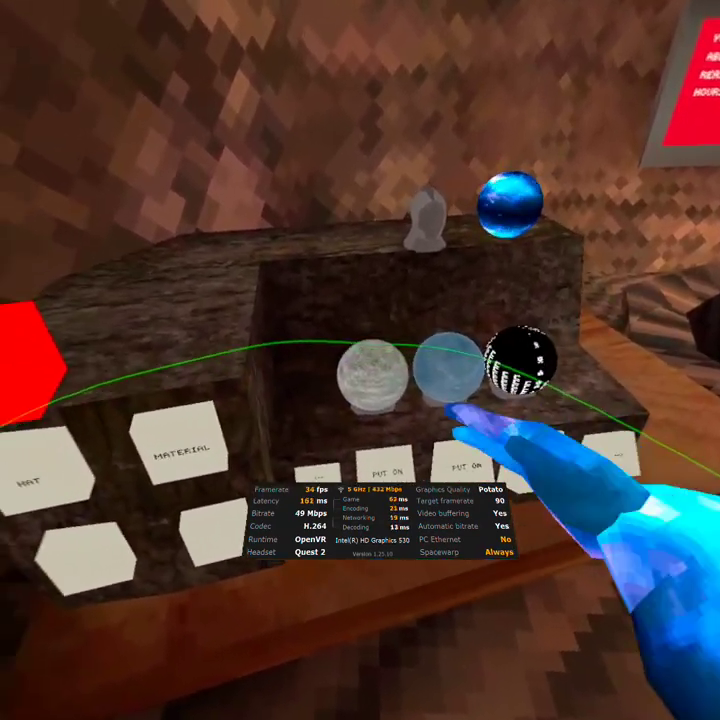
pyautogui.moveTo(360, 360)
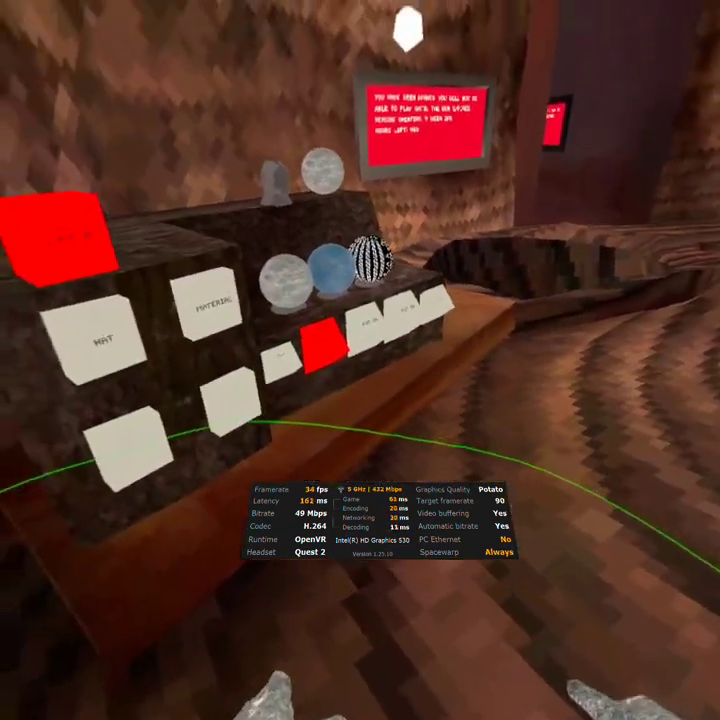
pyautogui.moveTo(360, 360)
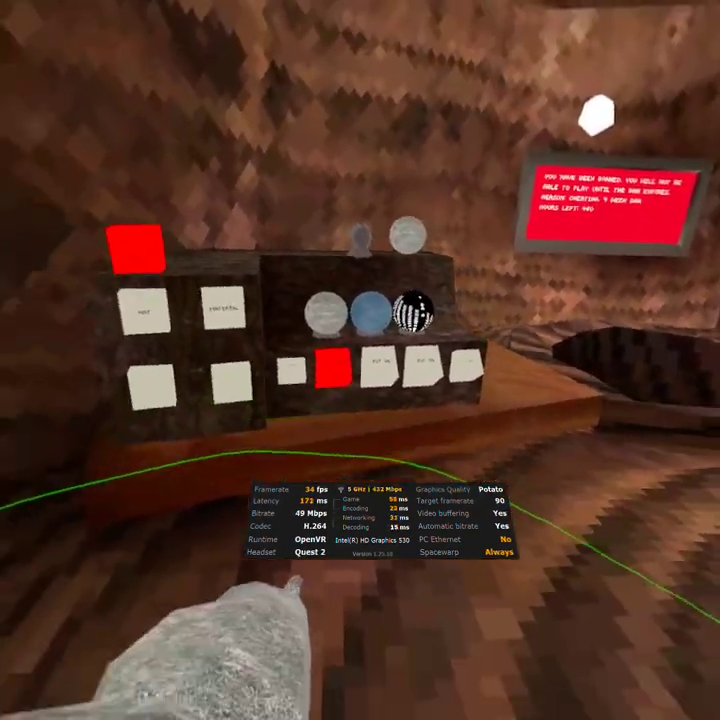
pyautogui.moveTo(360, 360)
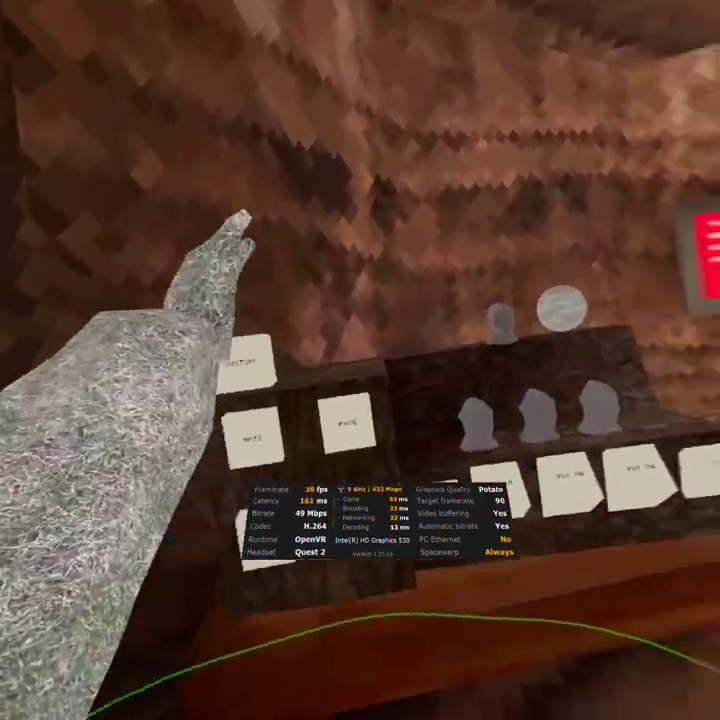
pyautogui.moveTo(360, 360)
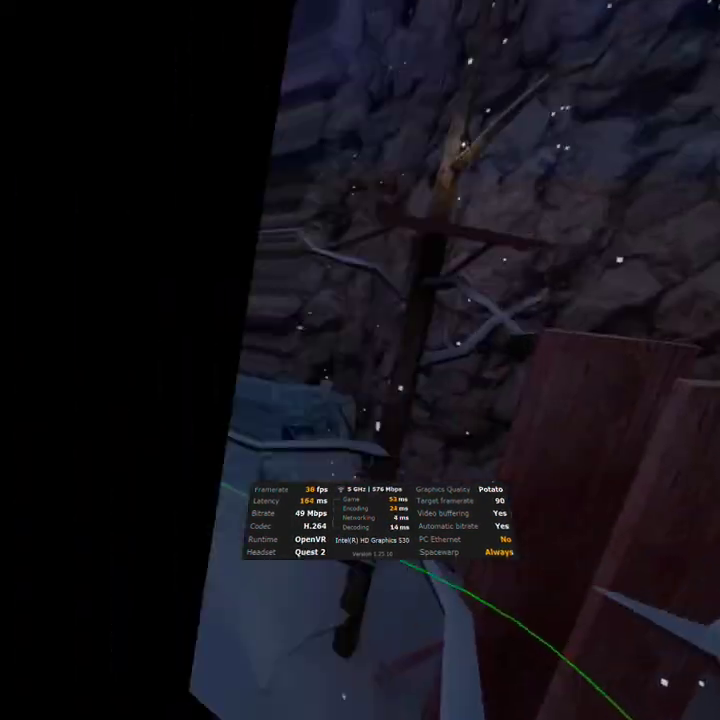
pyautogui.moveTo(360, 360)
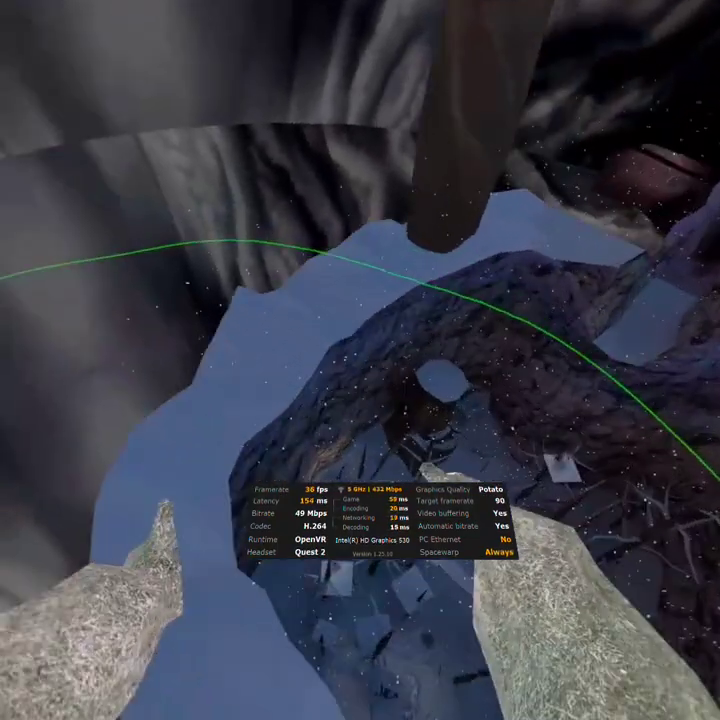
pyautogui.moveTo(360, 360)
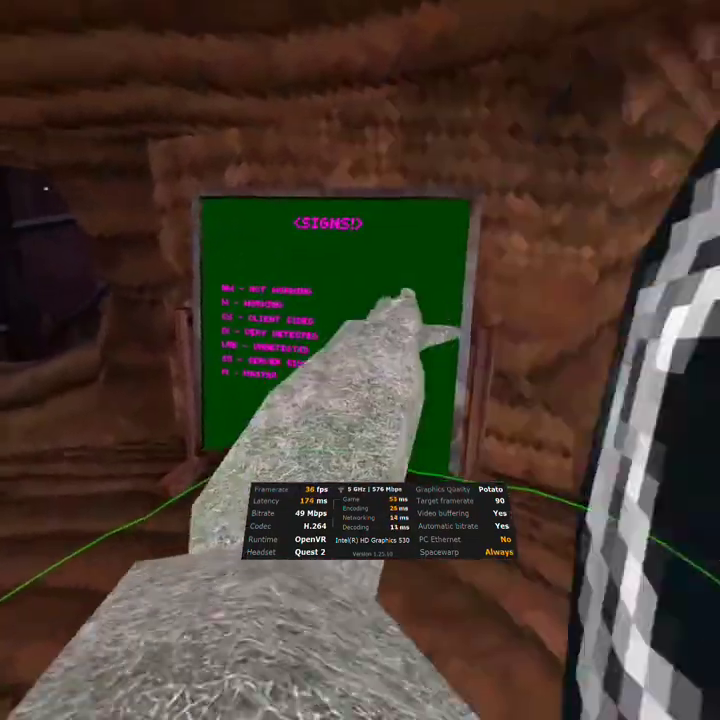
pyautogui.moveTo(360, 360)
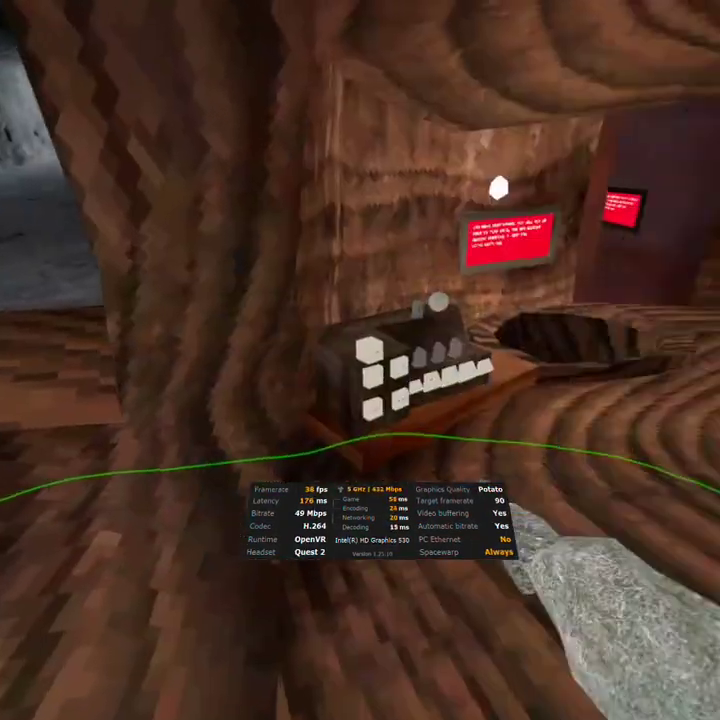
pyautogui.moveTo(360, 360)
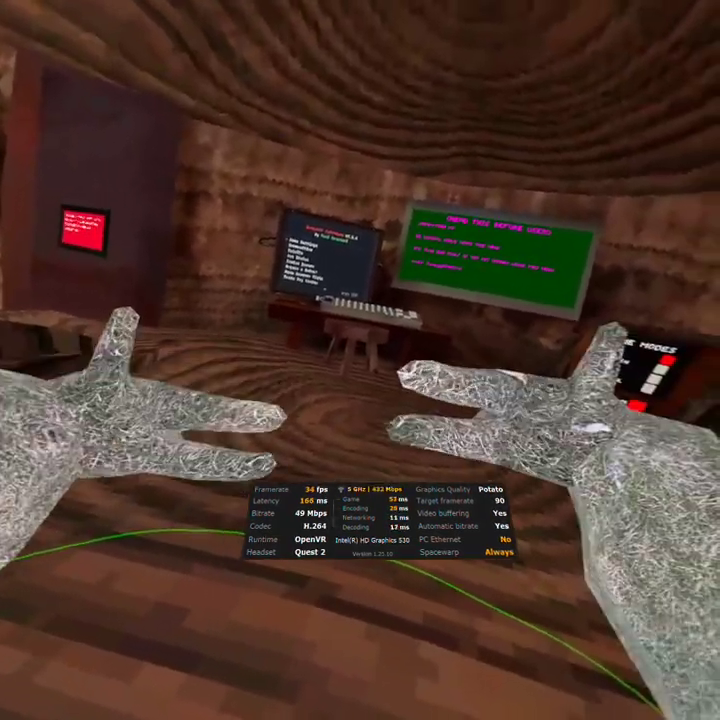
pyautogui.moveTo(360, 360)
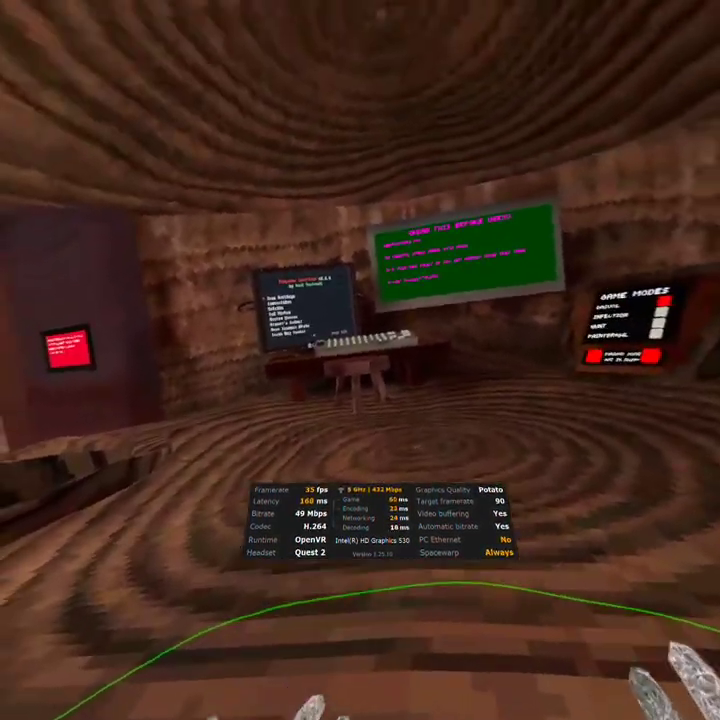
pyautogui.moveTo(360, 360)
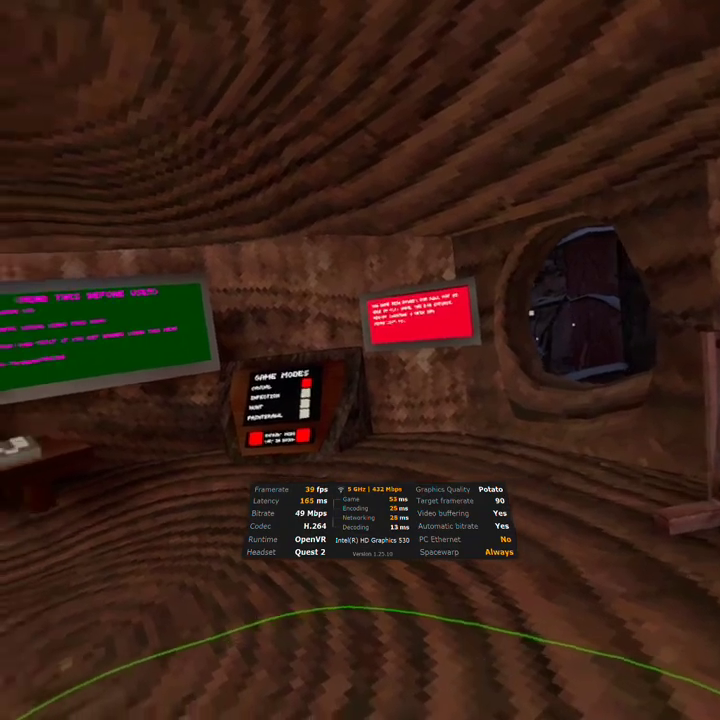
pyautogui.moveTo(360, 360)
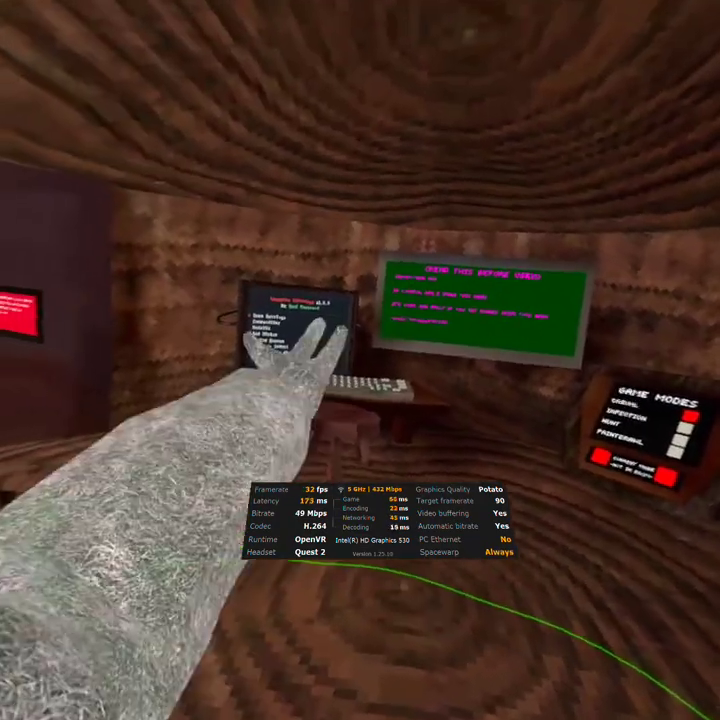
pyautogui.moveTo(360, 360)
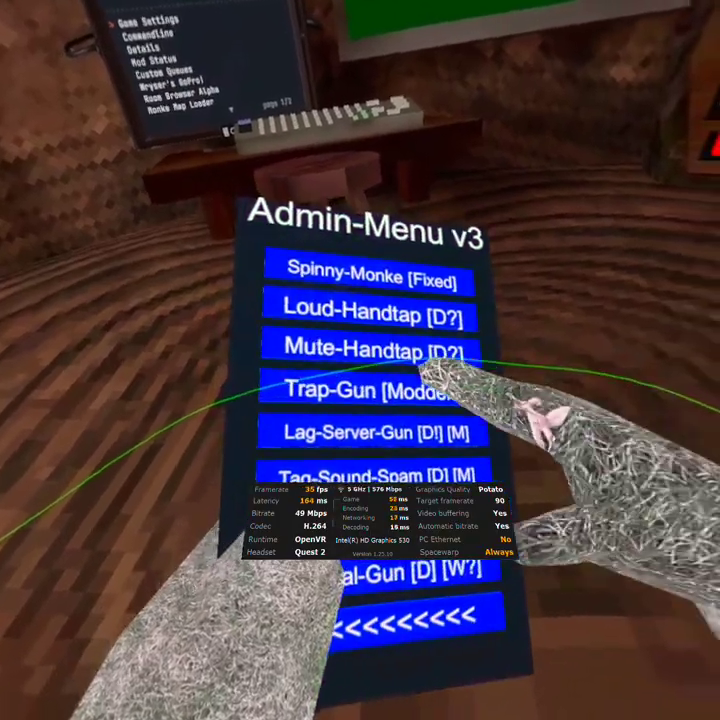
pyautogui.moveTo(360, 360)
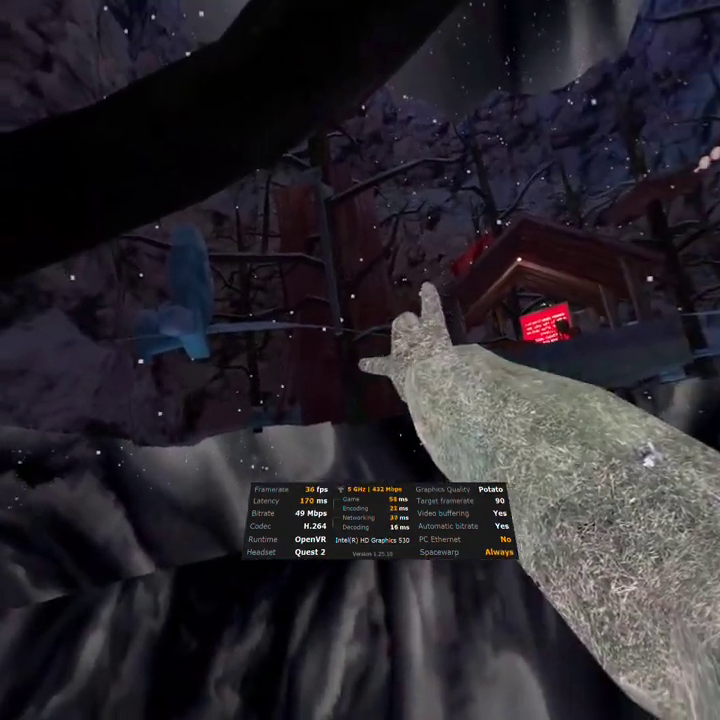
pyautogui.moveTo(360, 360)
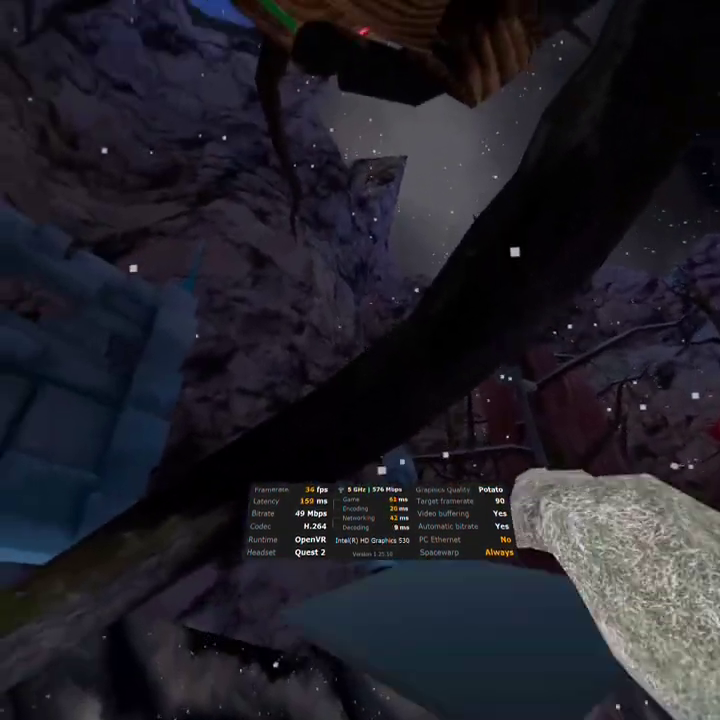
pyautogui.moveTo(360, 360)
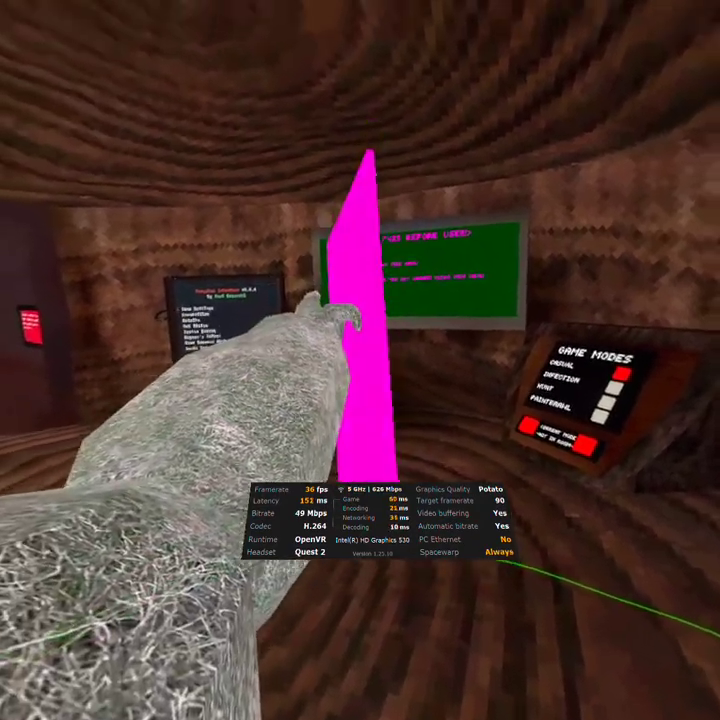
pyautogui.moveTo(360, 360)
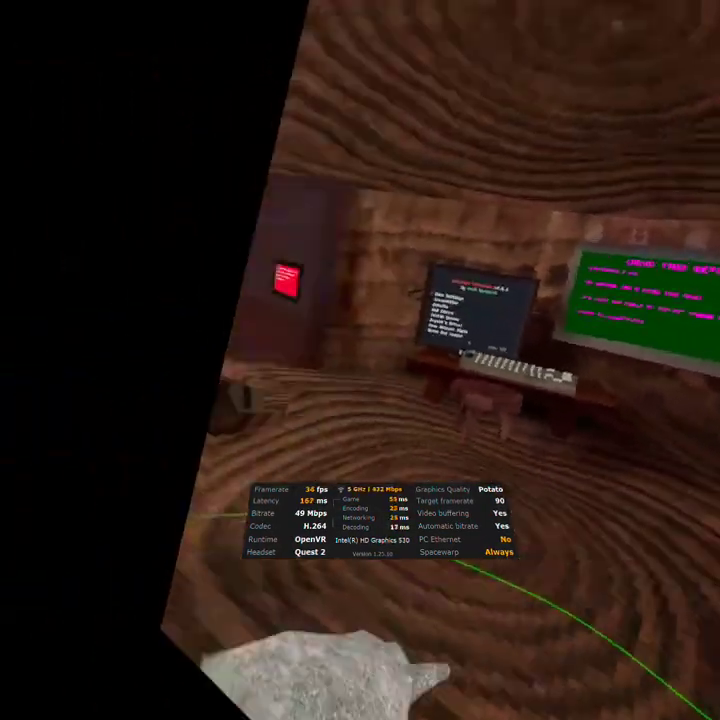
pyautogui.moveTo(360, 360)
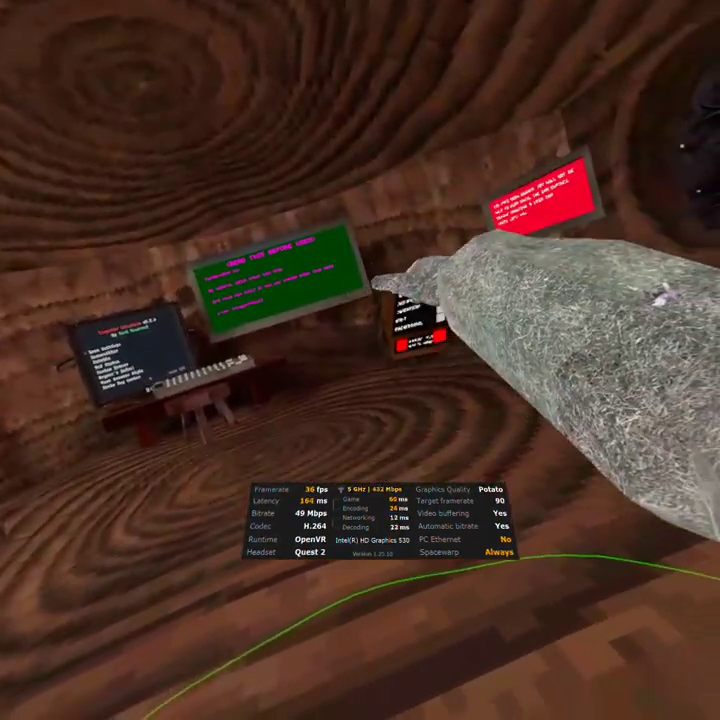
pyautogui.moveTo(360, 360)
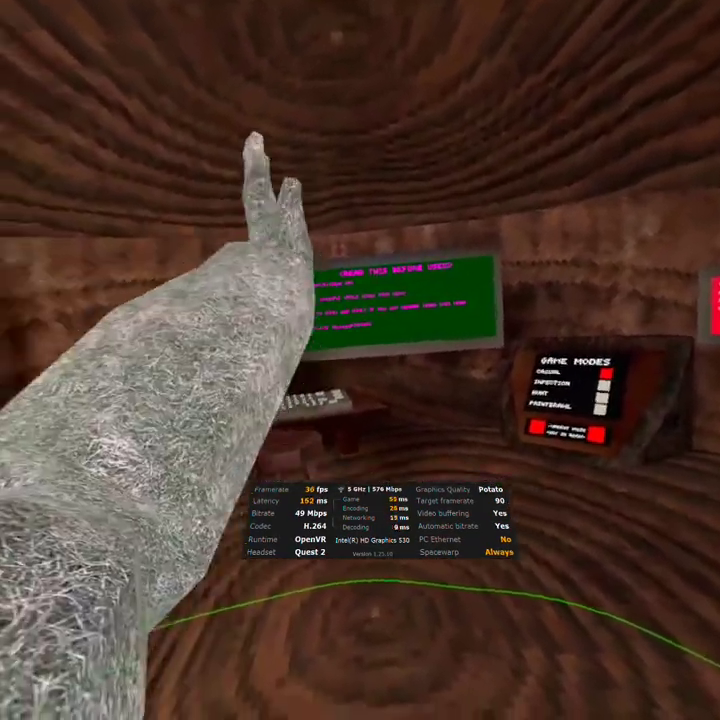
pyautogui.moveTo(360, 360)
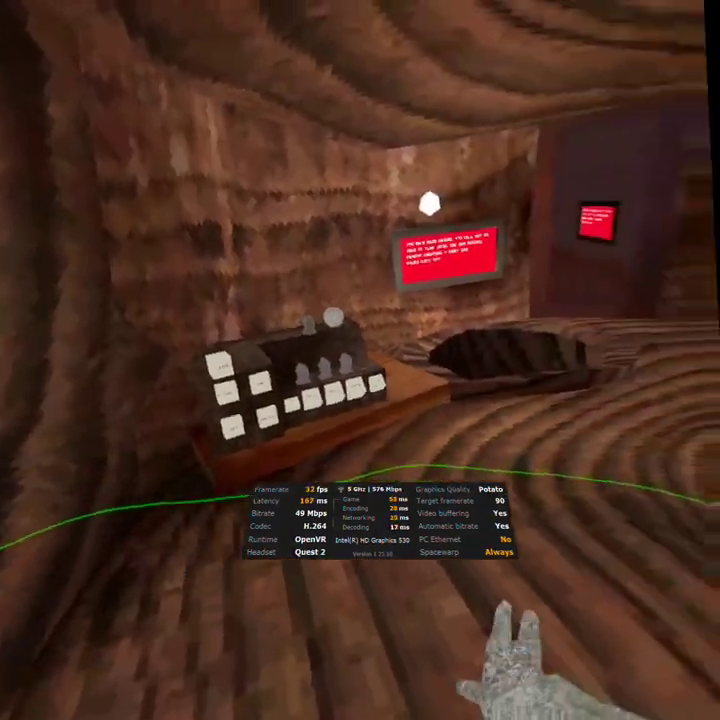
pyautogui.moveTo(360, 360)
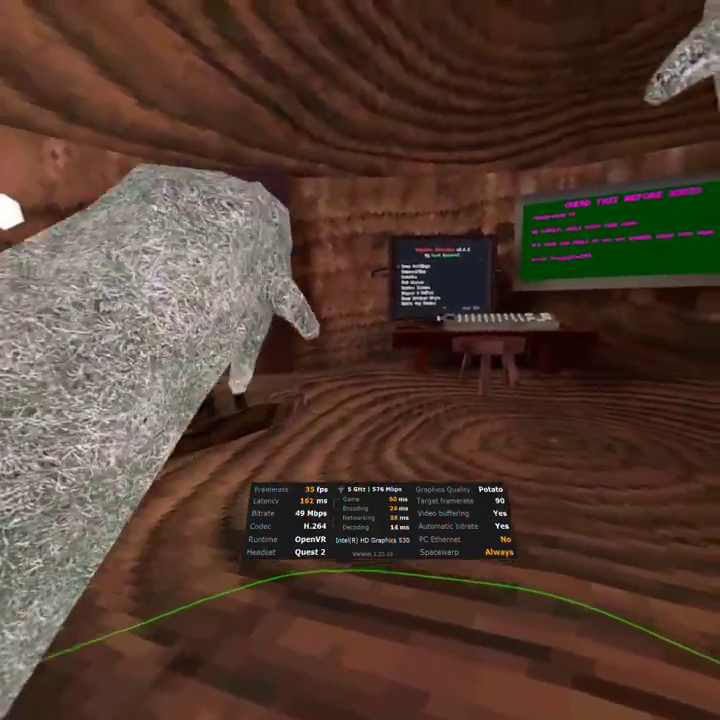
pyautogui.moveTo(360, 360)
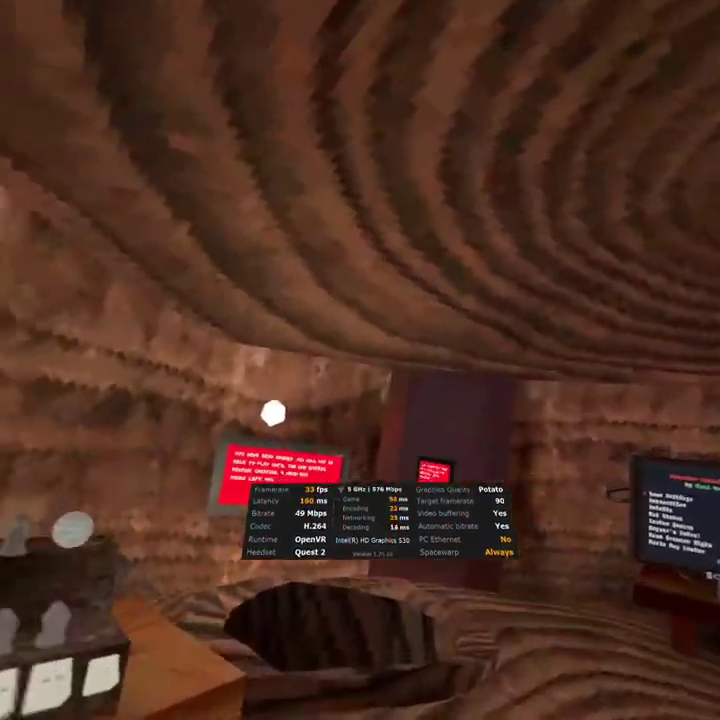